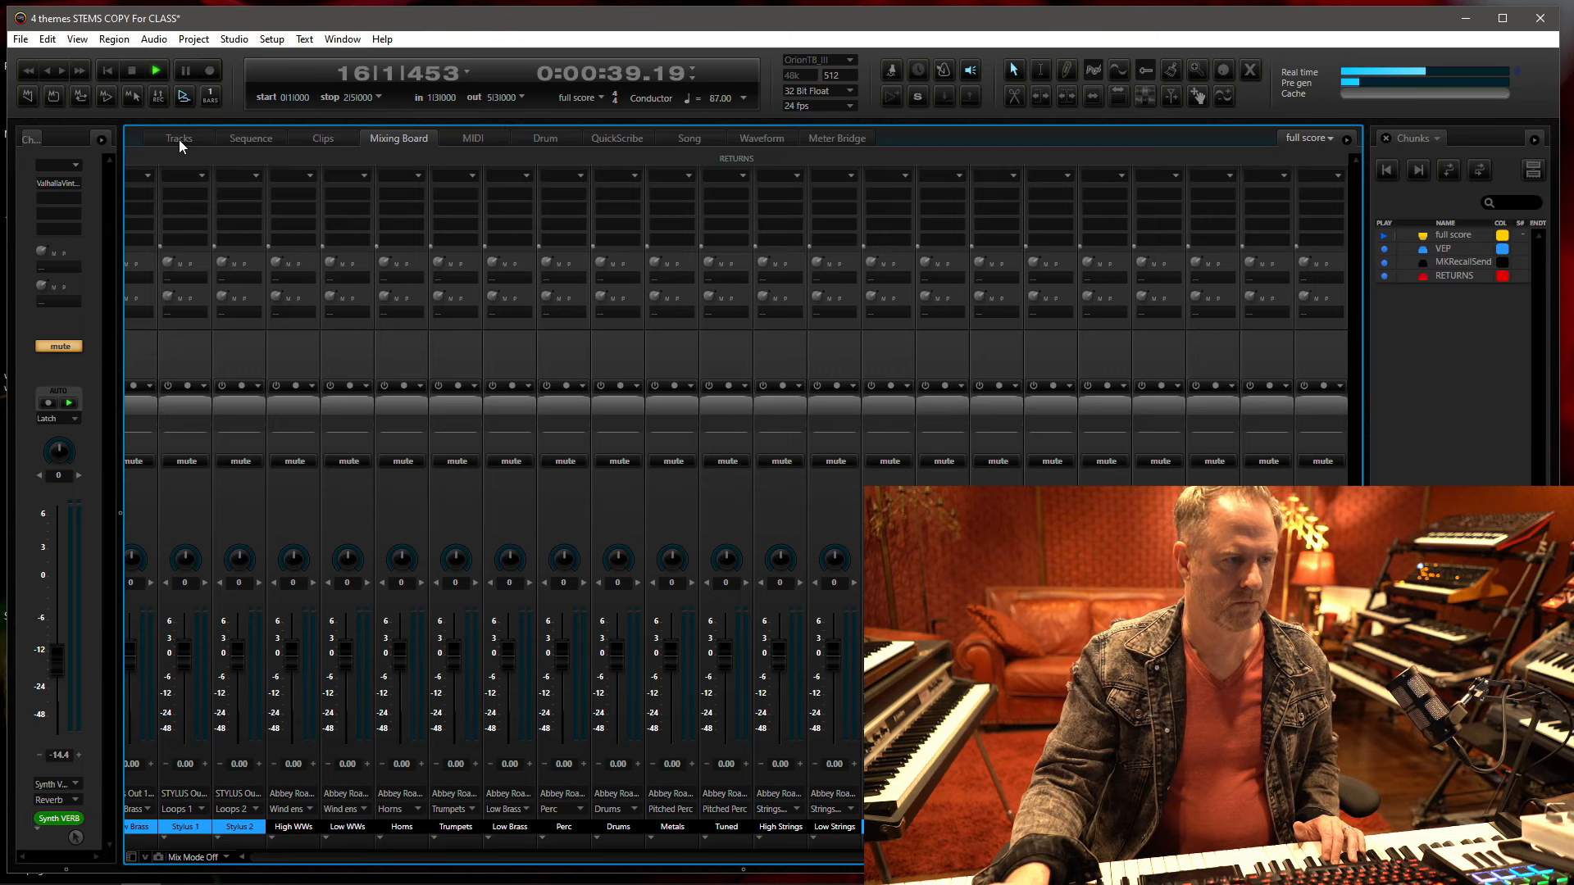
Show the track list with the Woodwind Stems folder instead of the Mixing Board
click(179, 138)
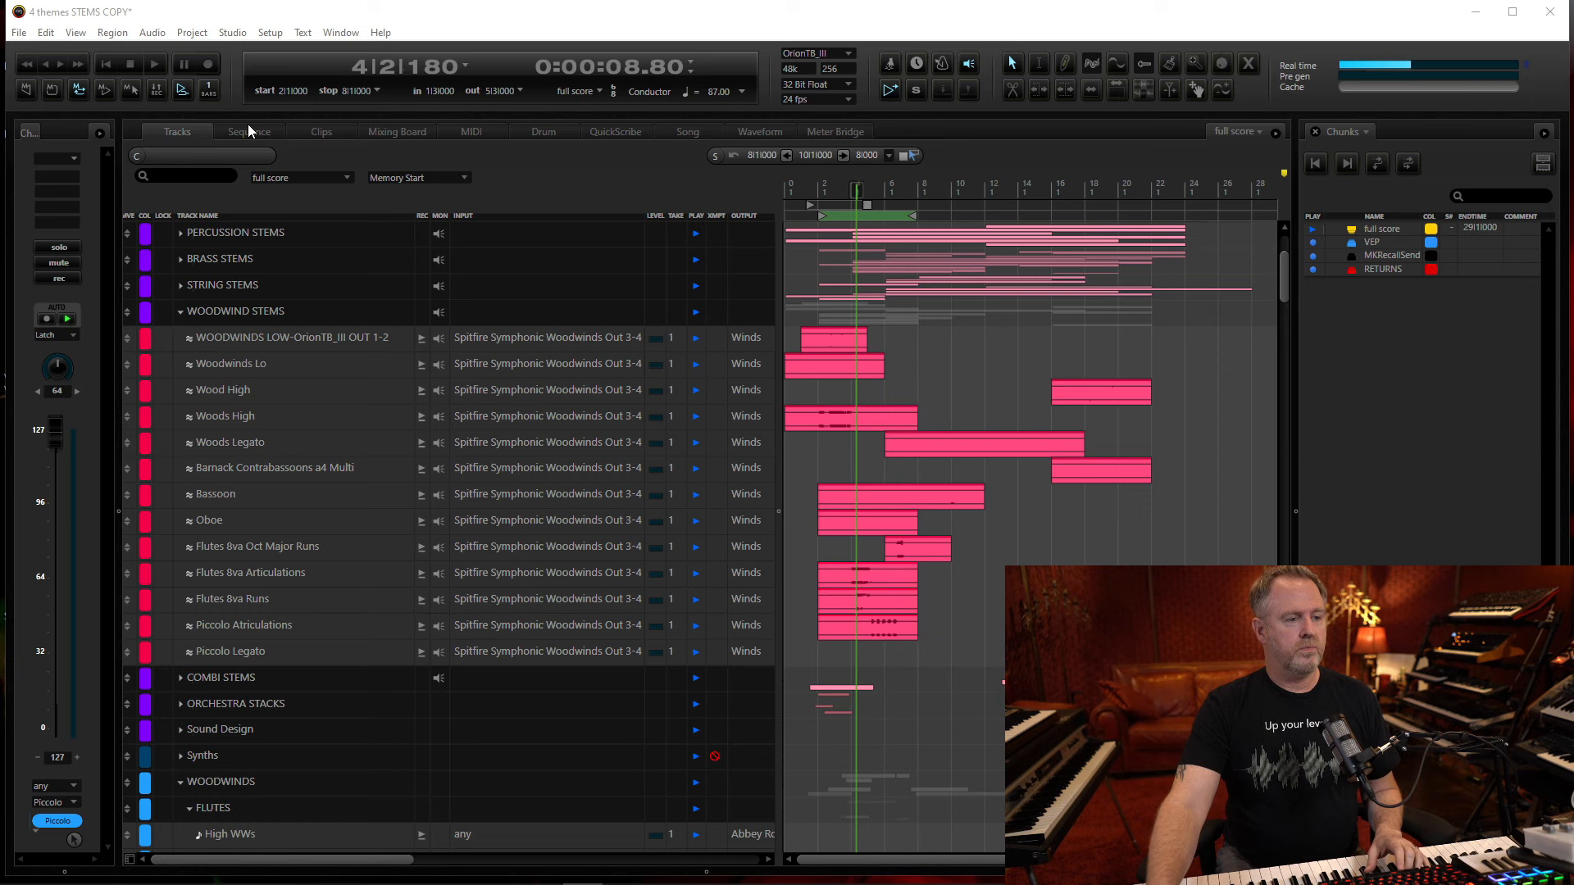
Audition the woodwind stem passage from the top and stop around bar 4
click(152, 64)
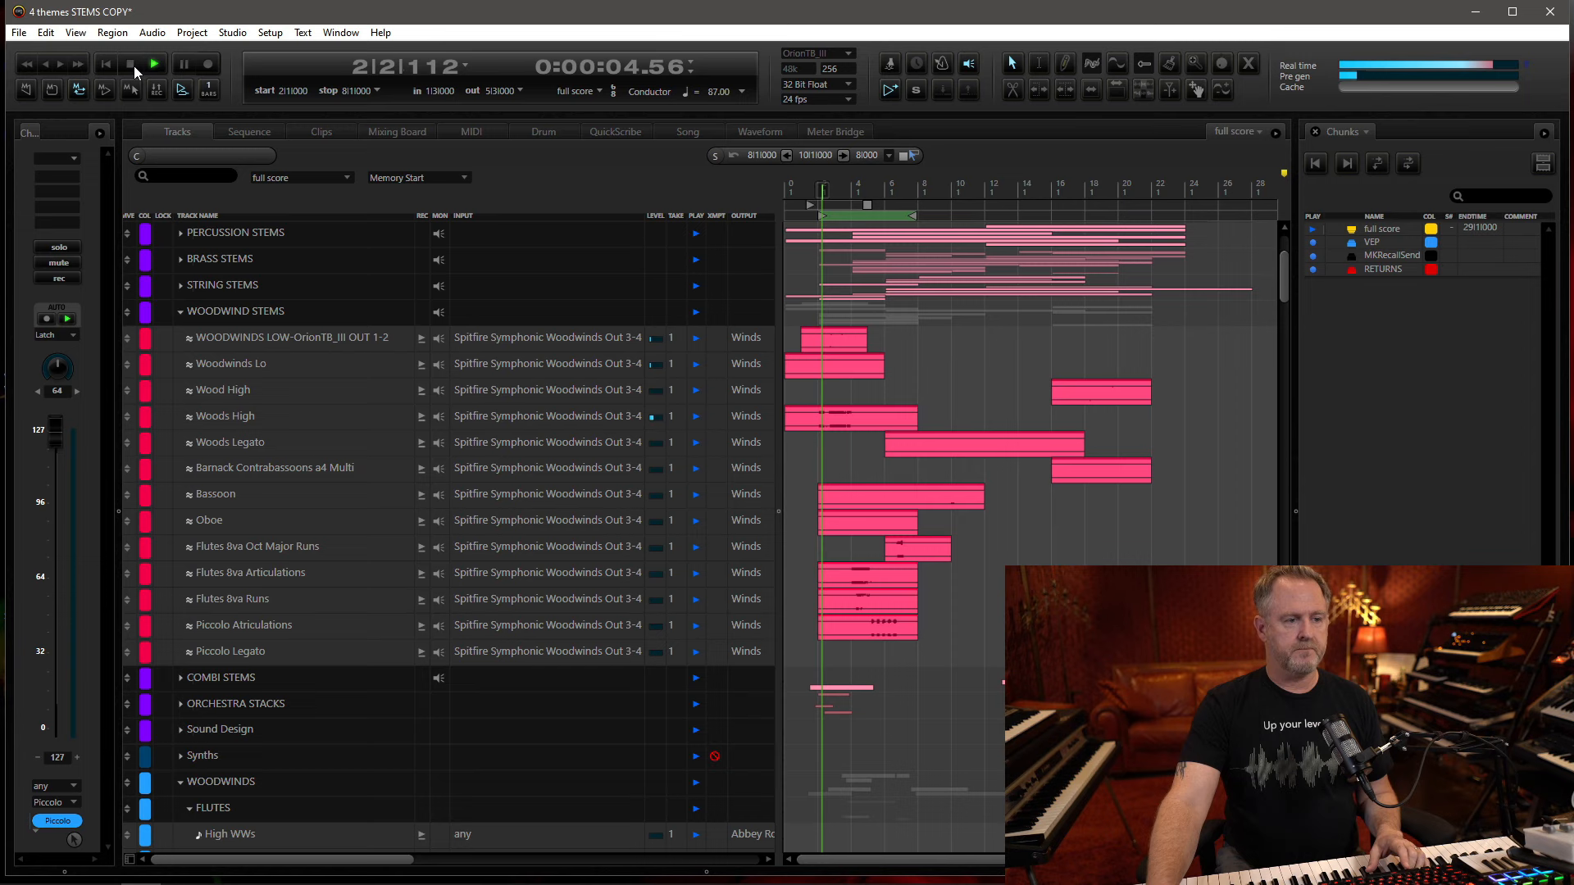
click(152, 63)
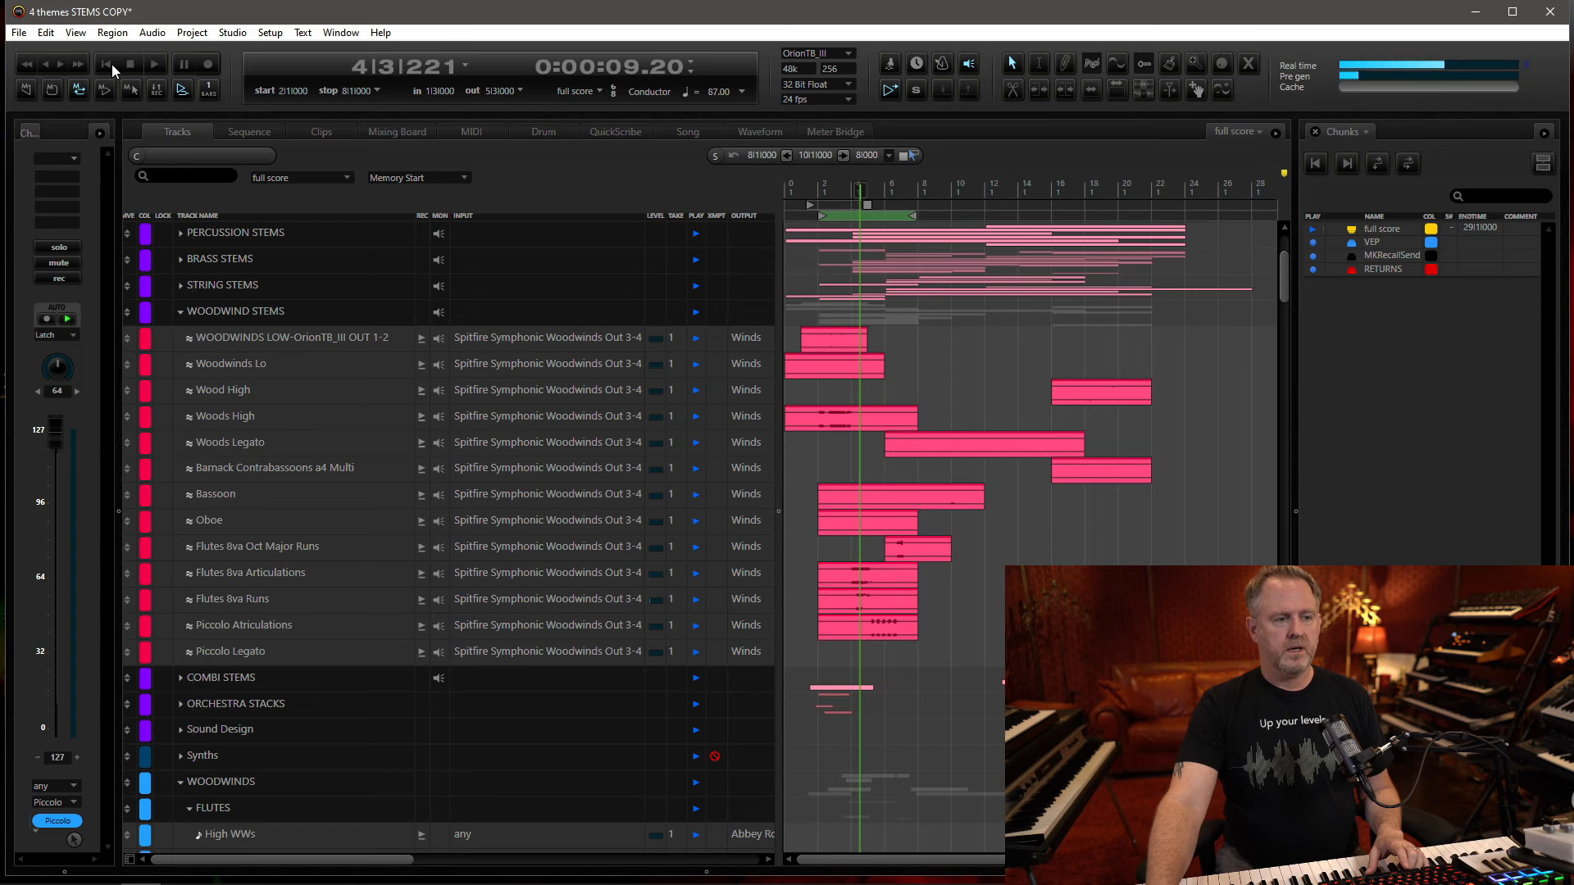
mouse_move(115, 64)
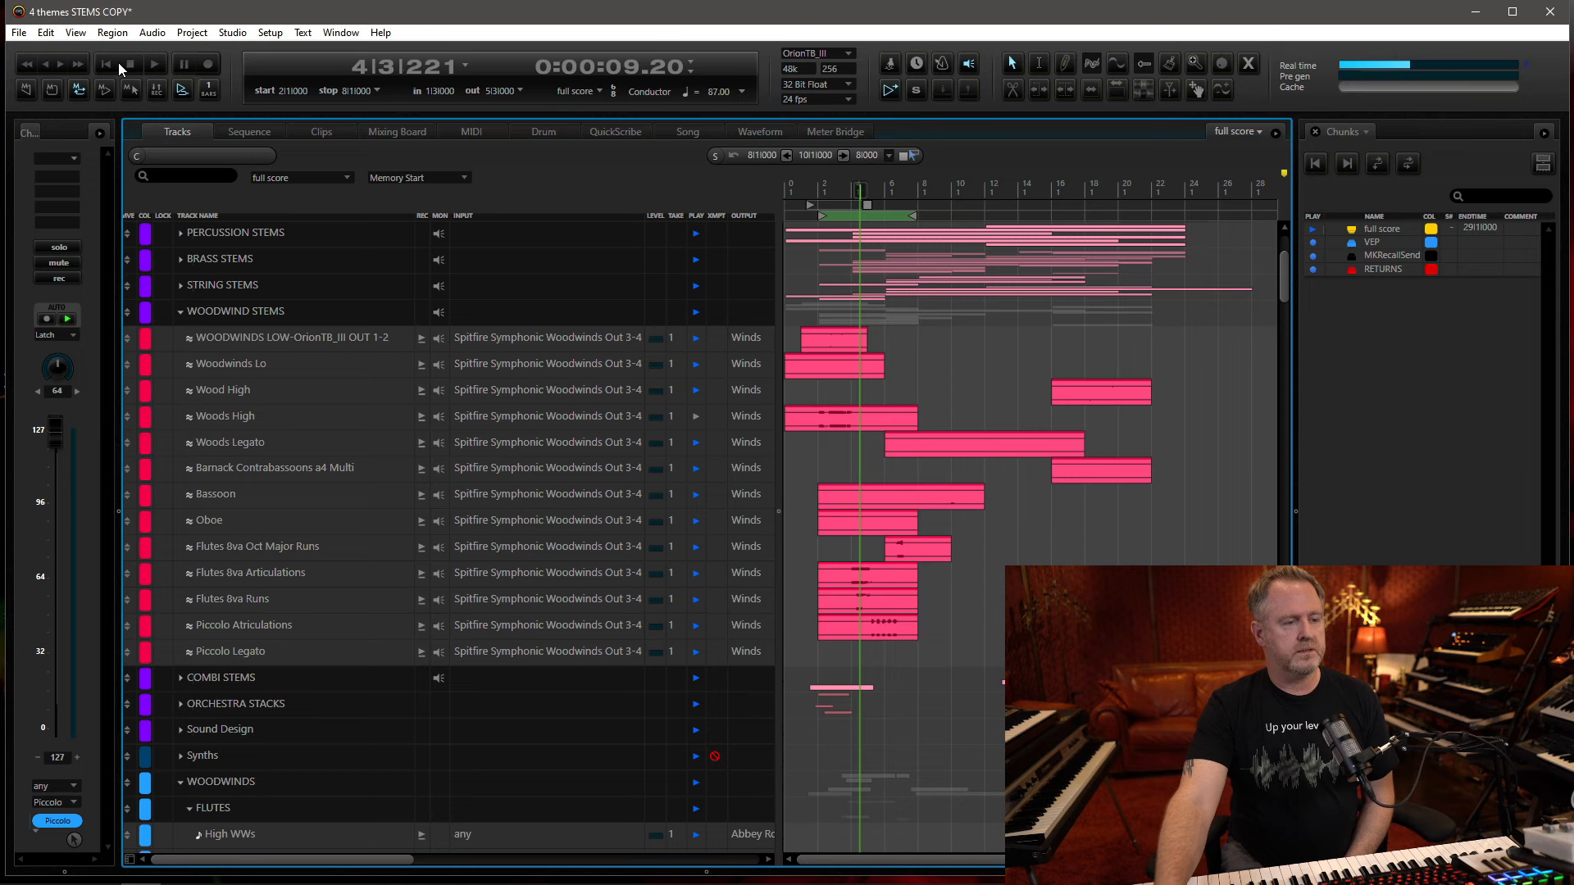
Play the woodwind cue again from the transport
click(126, 64)
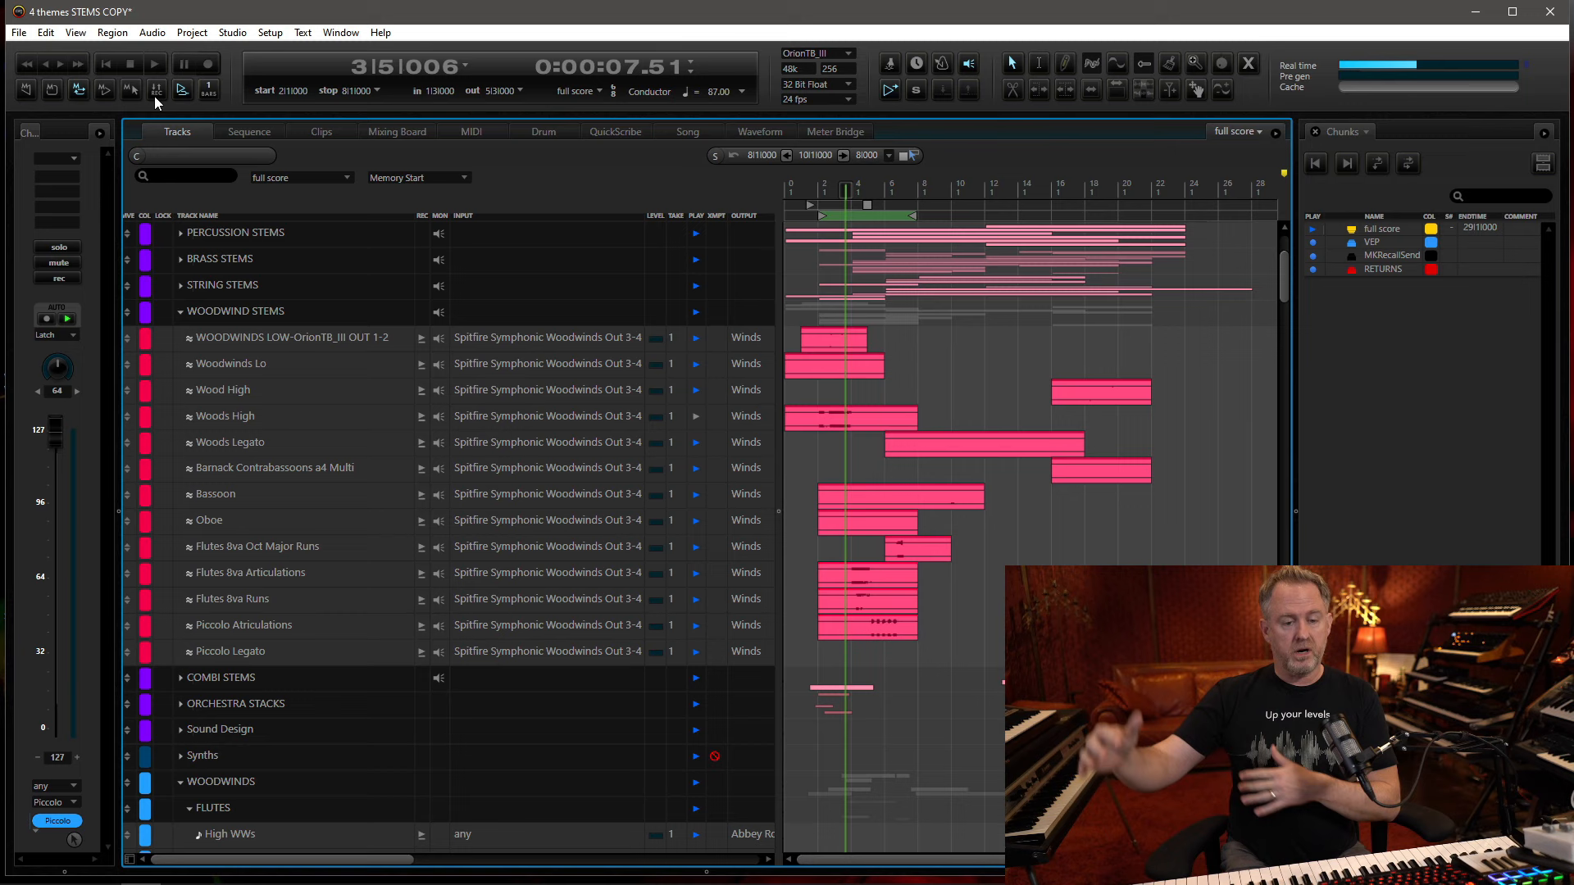
mouse_move(699, 425)
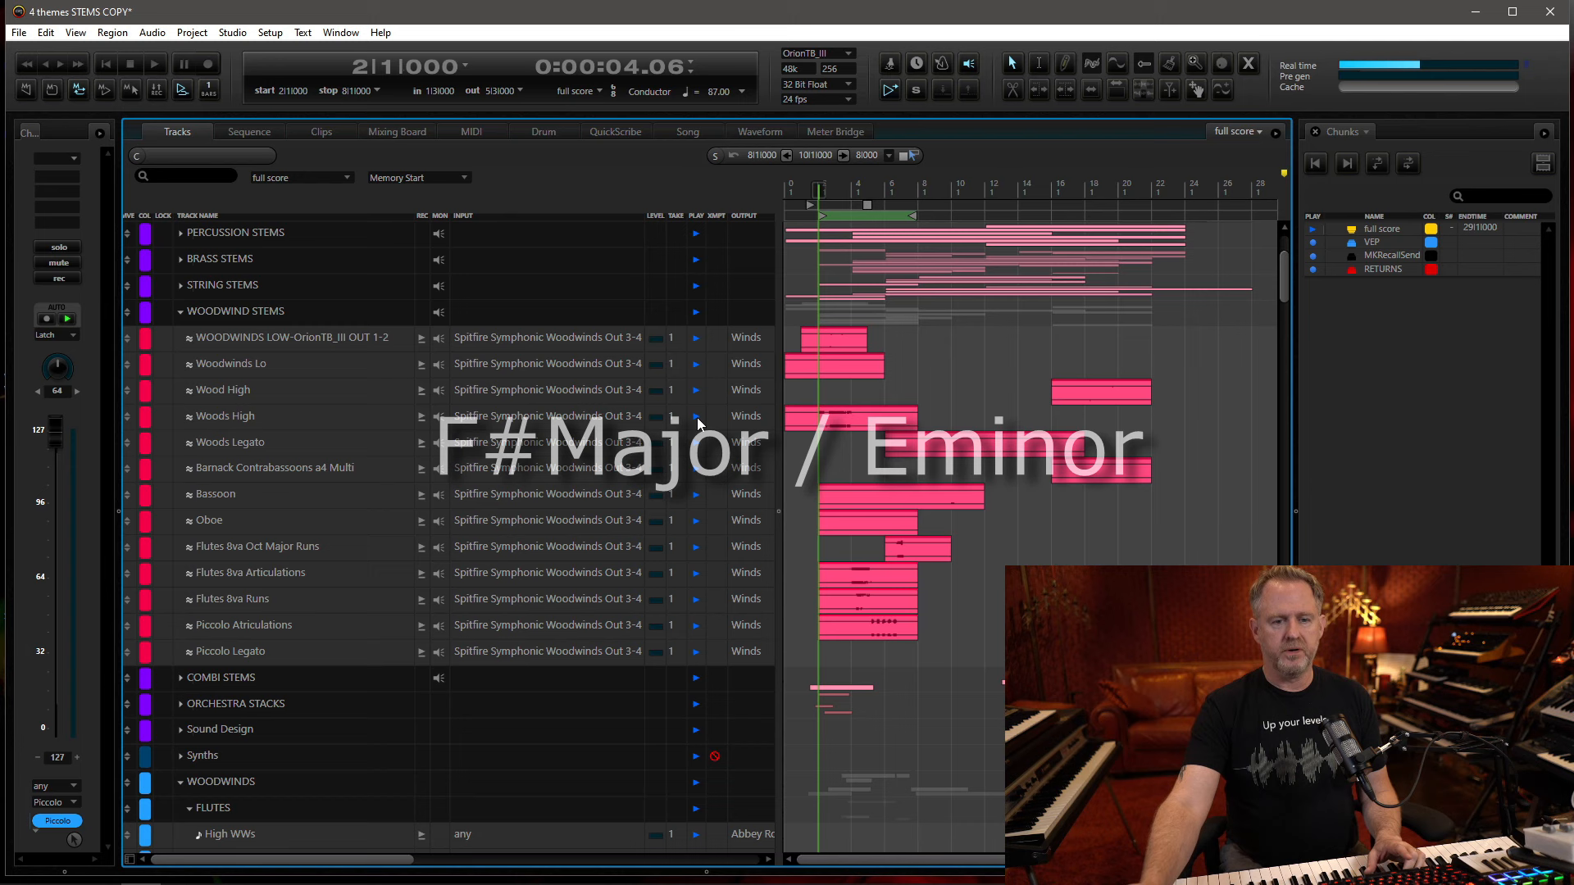
click(155, 64)
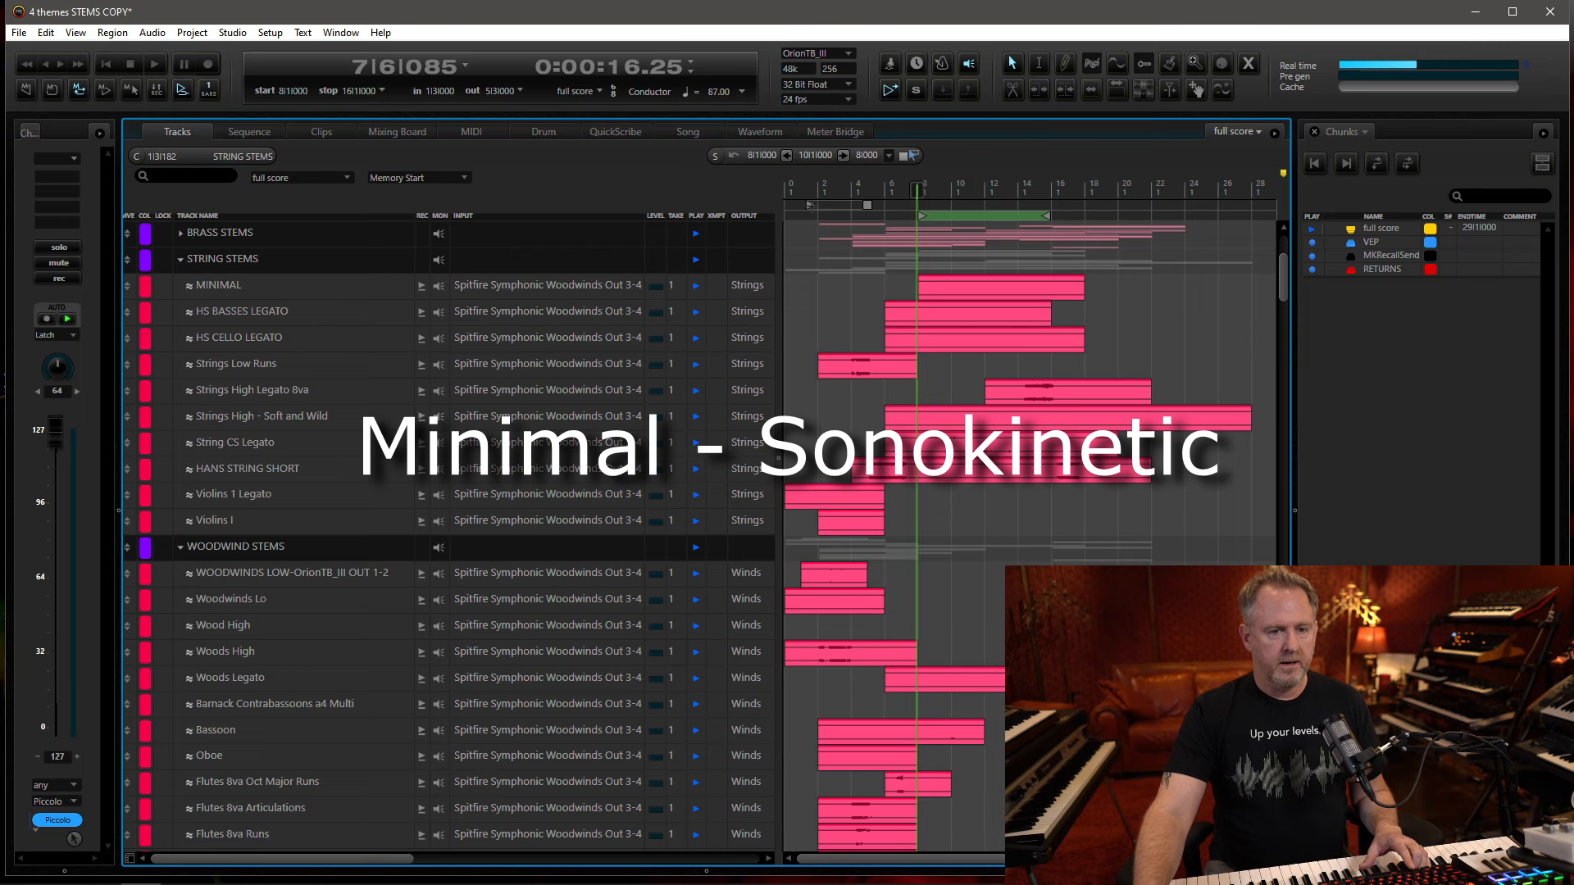
Start playback of the string and woodwind stems from bar 8
click(153, 64)
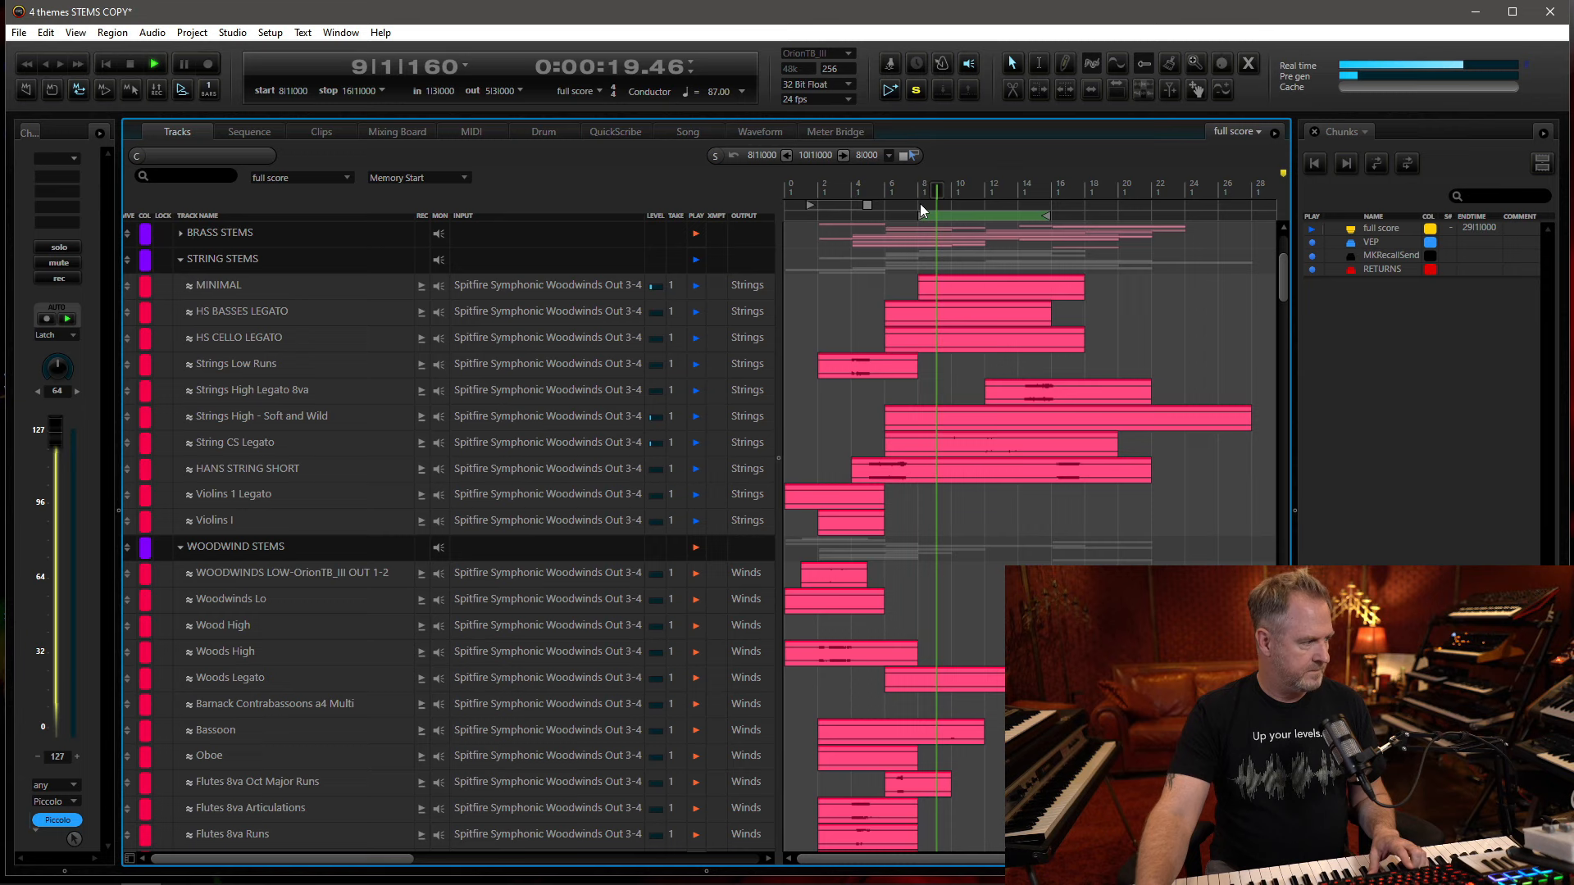